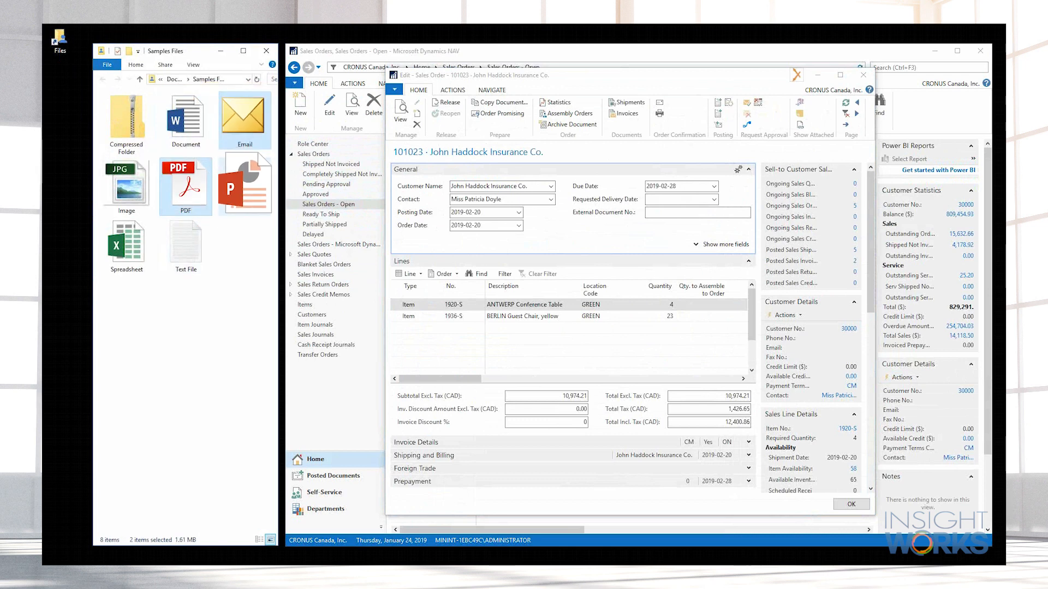
Step: Close the Samples Files Explorer window and show the attached files for sales order 101023
left_click(245, 181)
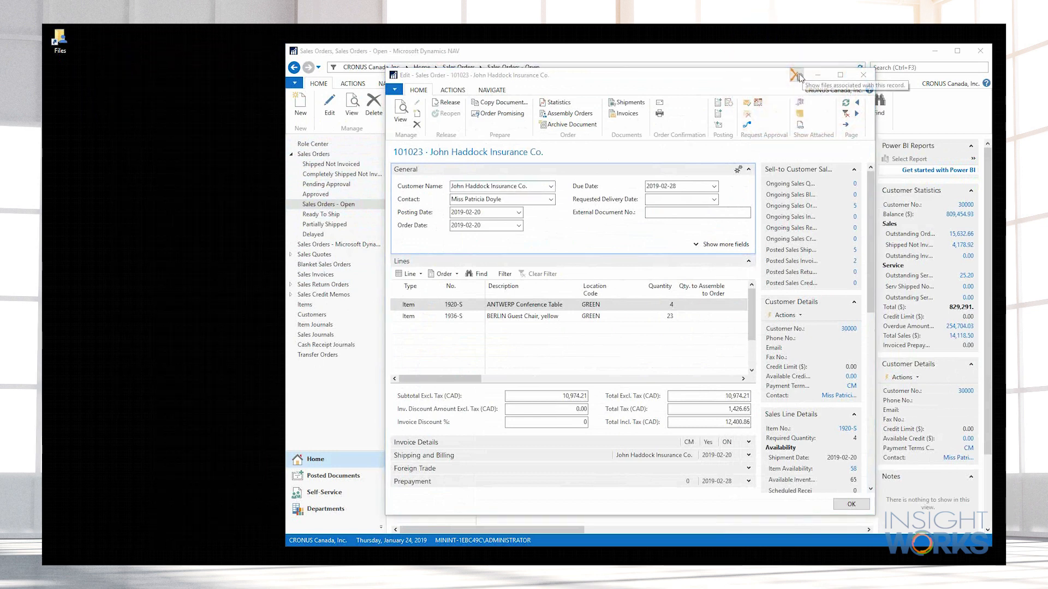
left_click(799, 76)
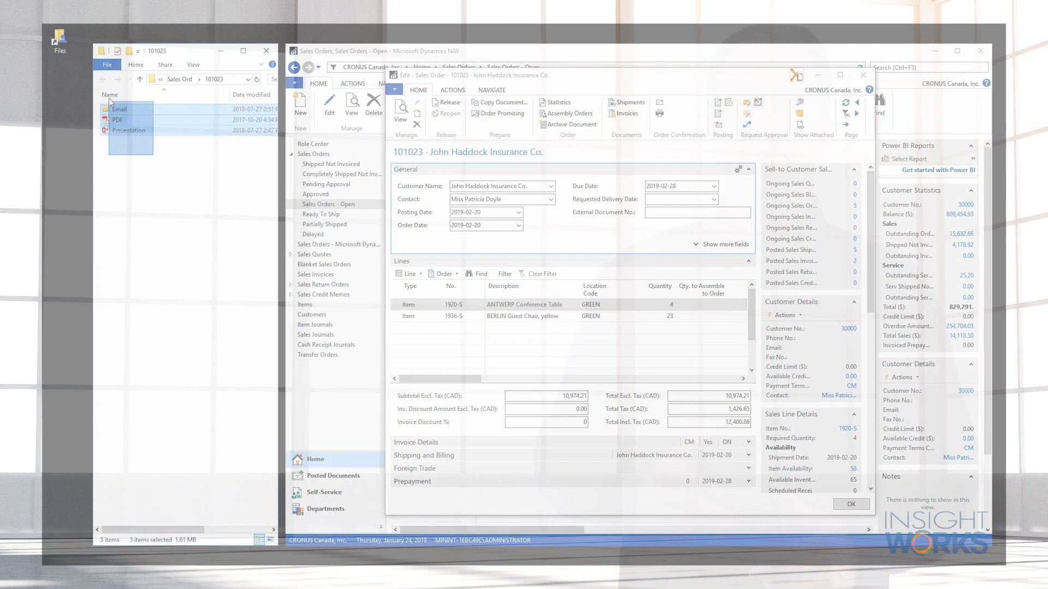